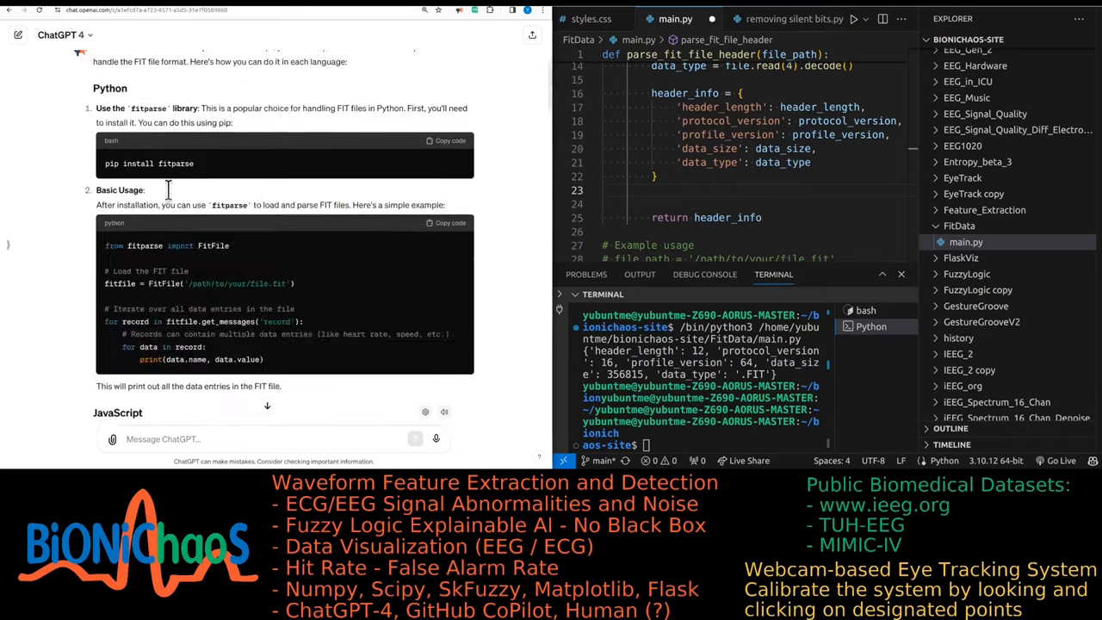
Run main.py and enlarge the terminal to show header_length 12, protocol 16, profile 64 and .FIT.
scroll("up", 3)
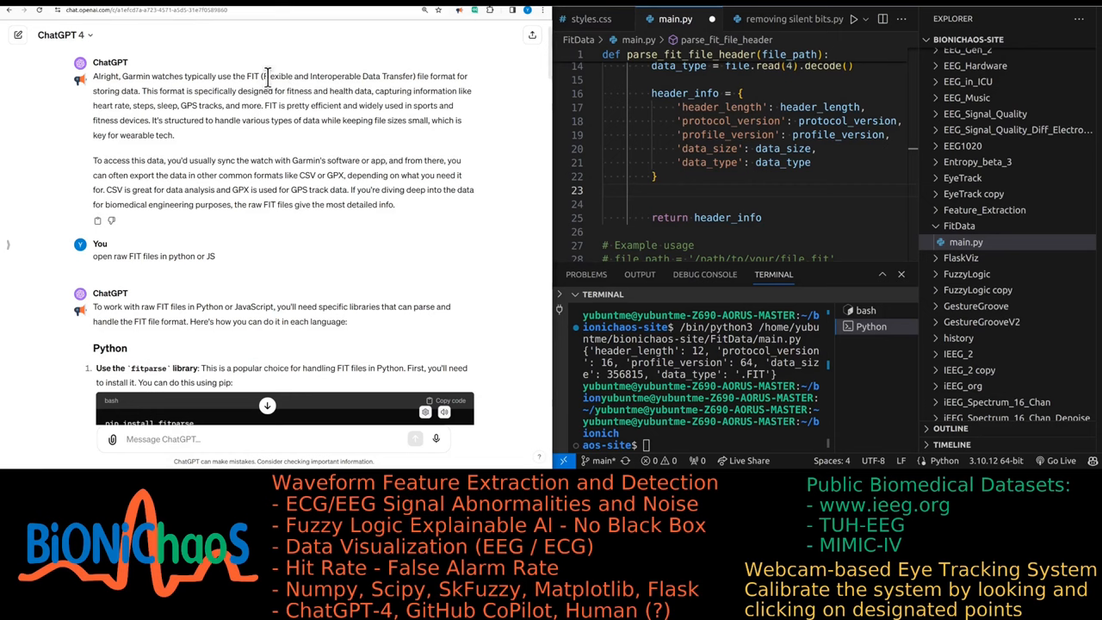
mouse_move(272, 93)
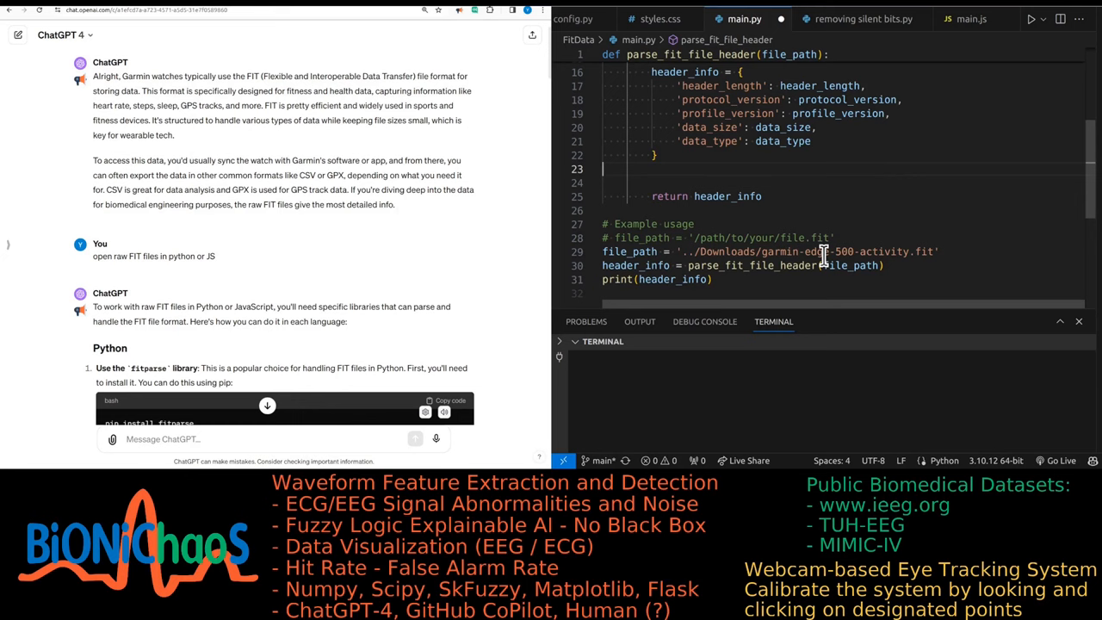
scroll("down", 3)
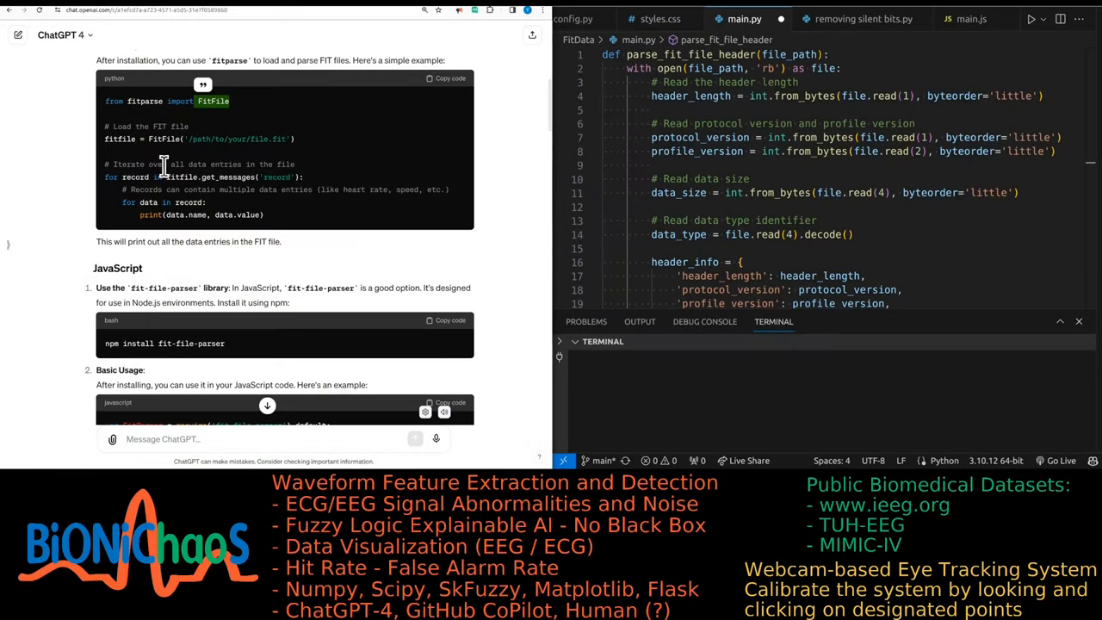
scroll("down", 3)
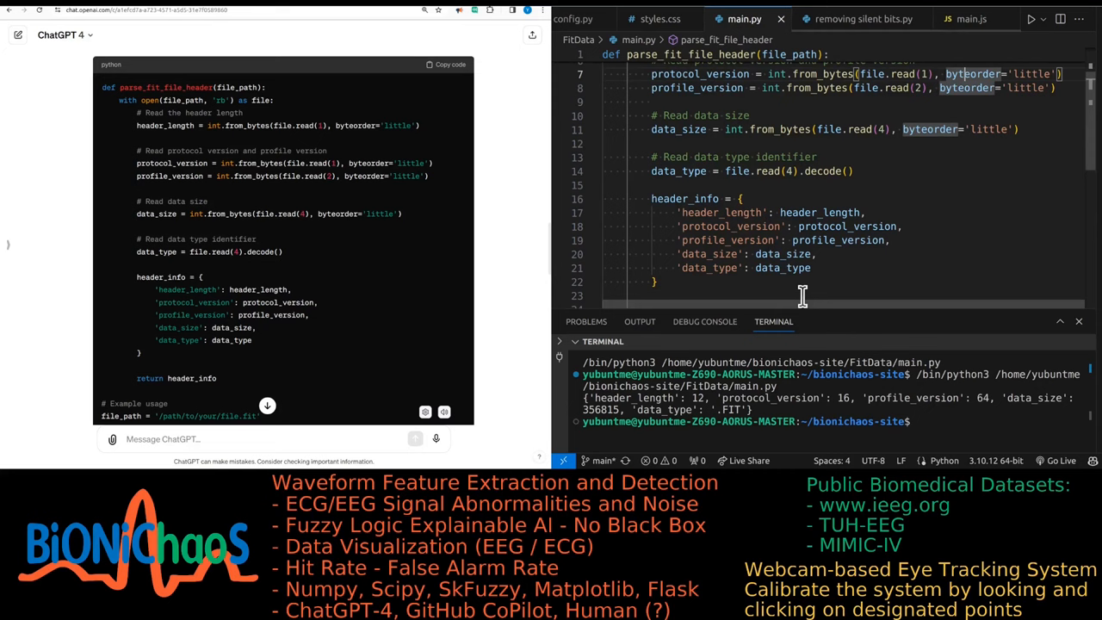
left_click_drag(809, 297, 810, 262)
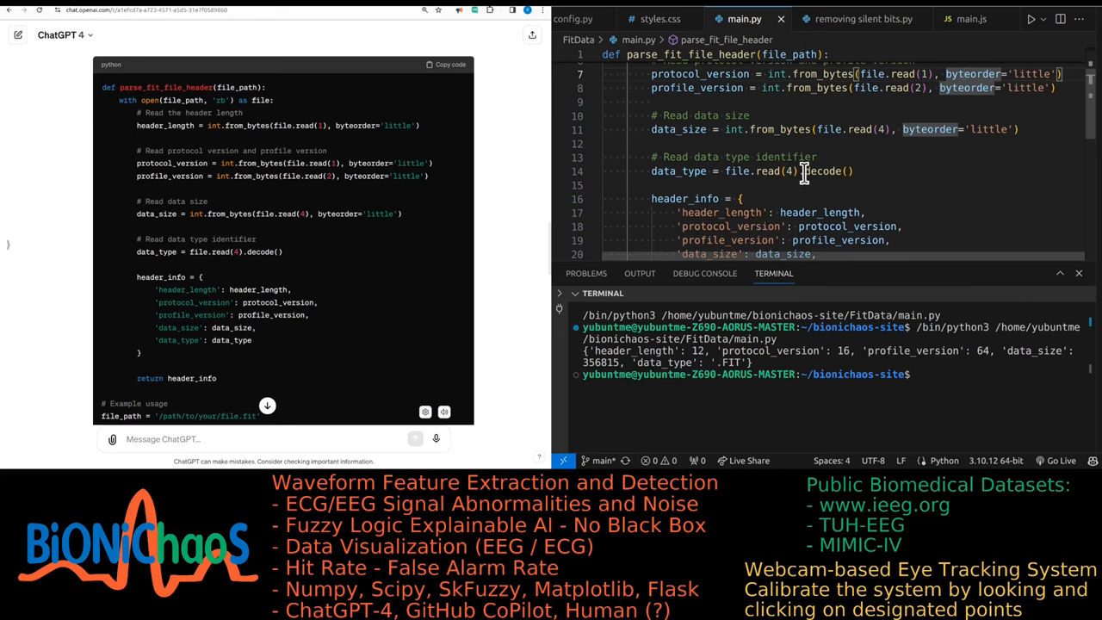
mouse_move(738, 170)
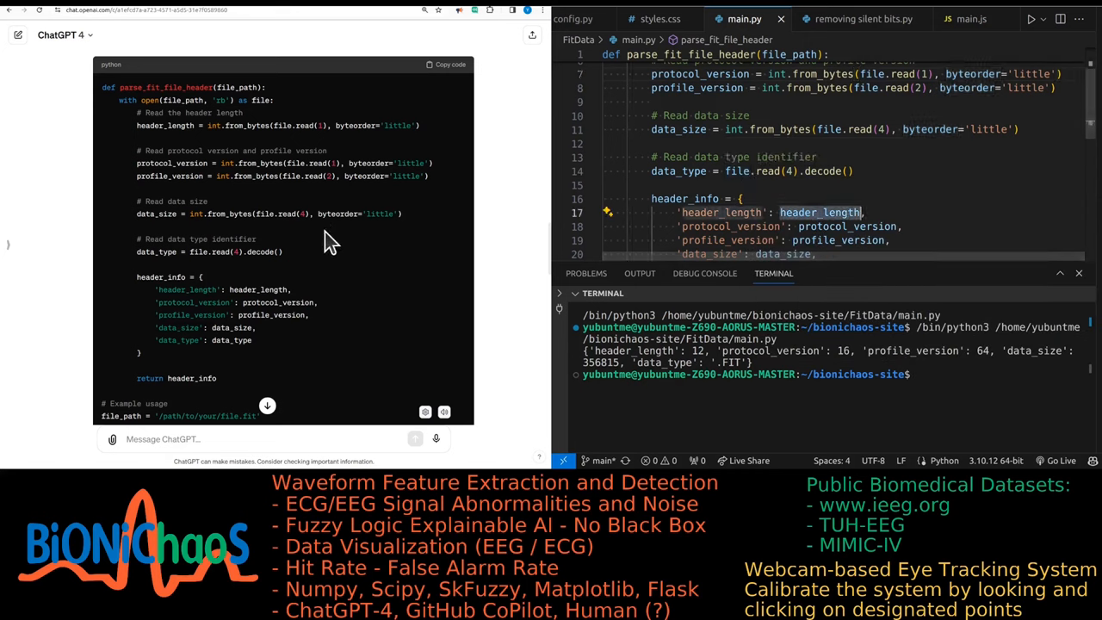
scroll("down", 3)
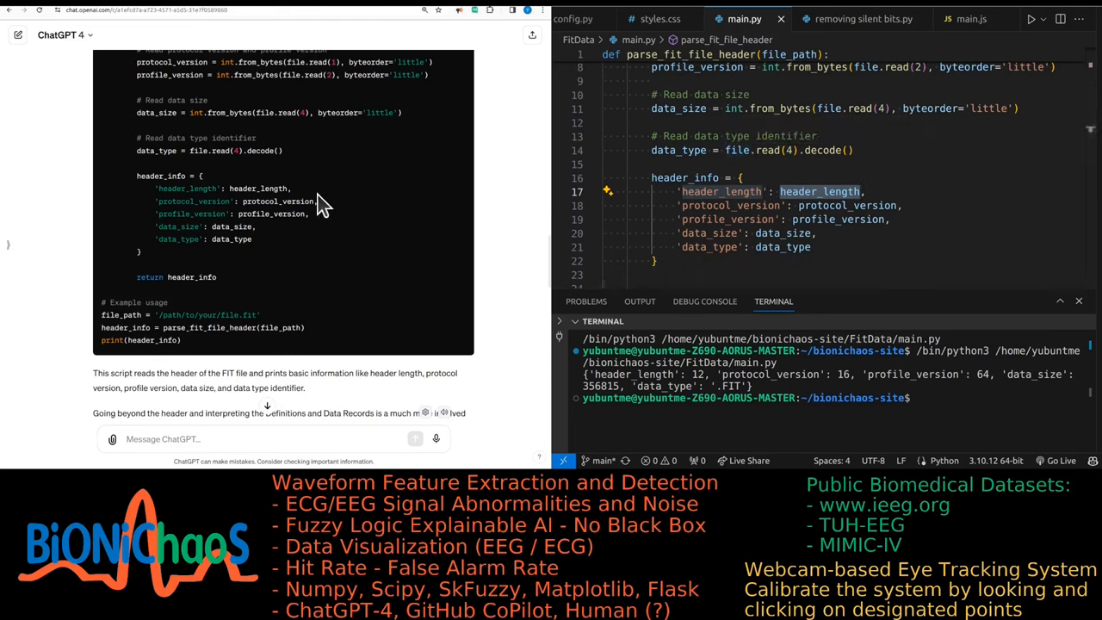
mouse_move(306, 190)
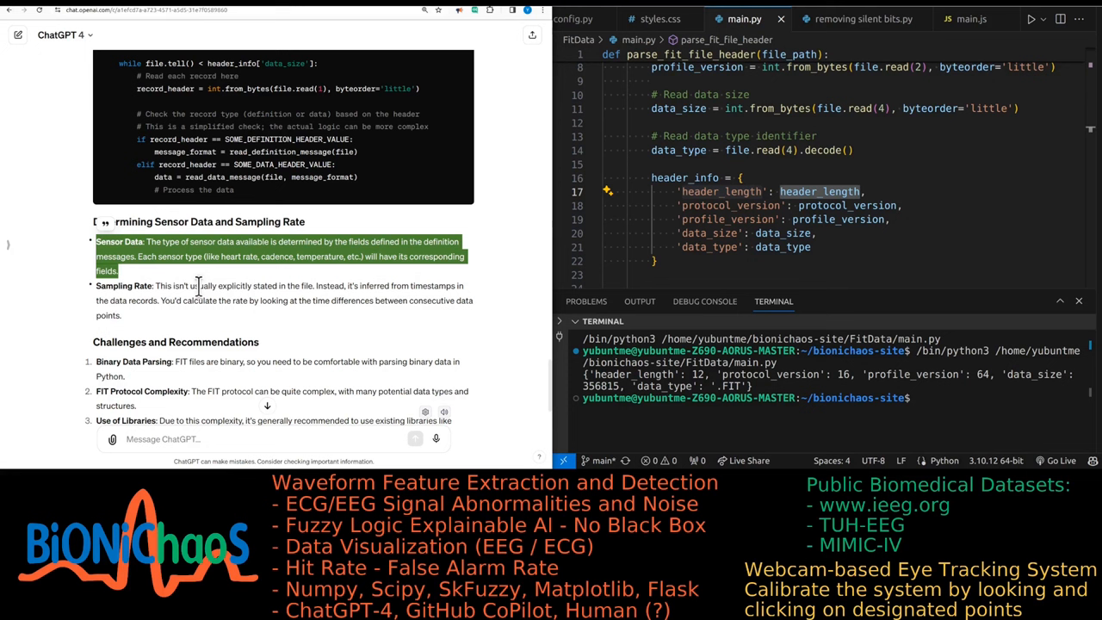
mouse_move(200, 285)
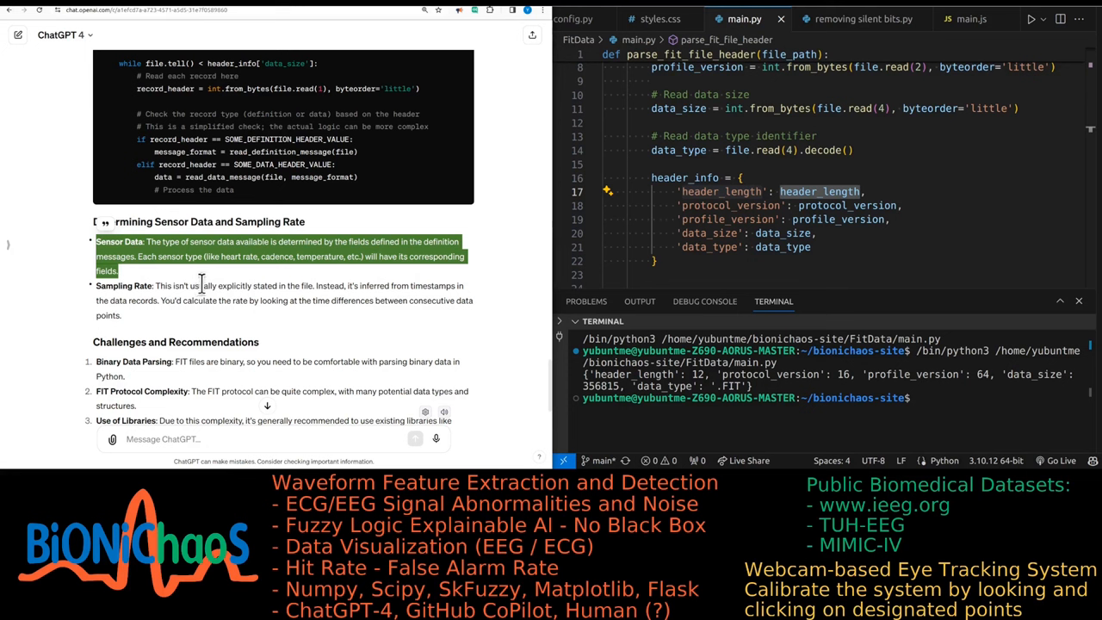
mouse_move(180, 285)
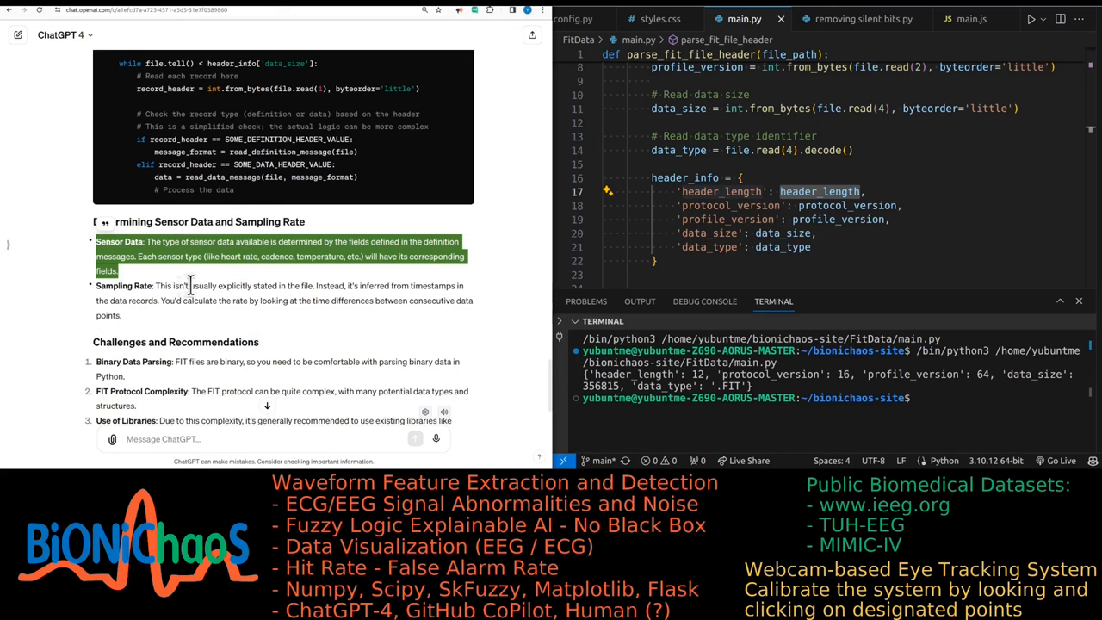
mouse_move(333, 286)
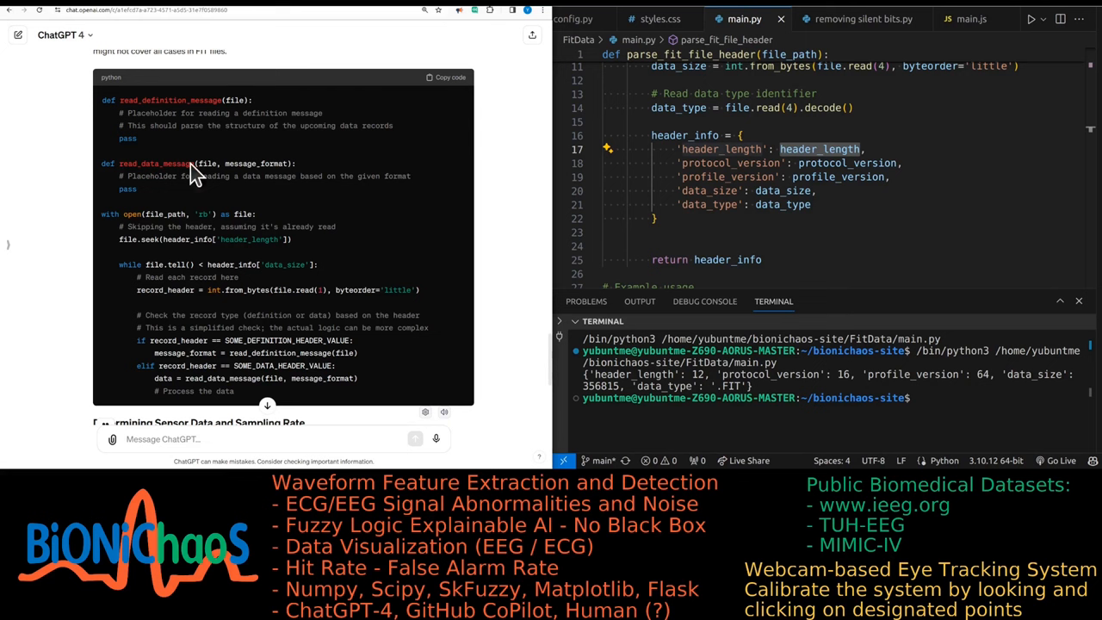
mouse_move(178, 146)
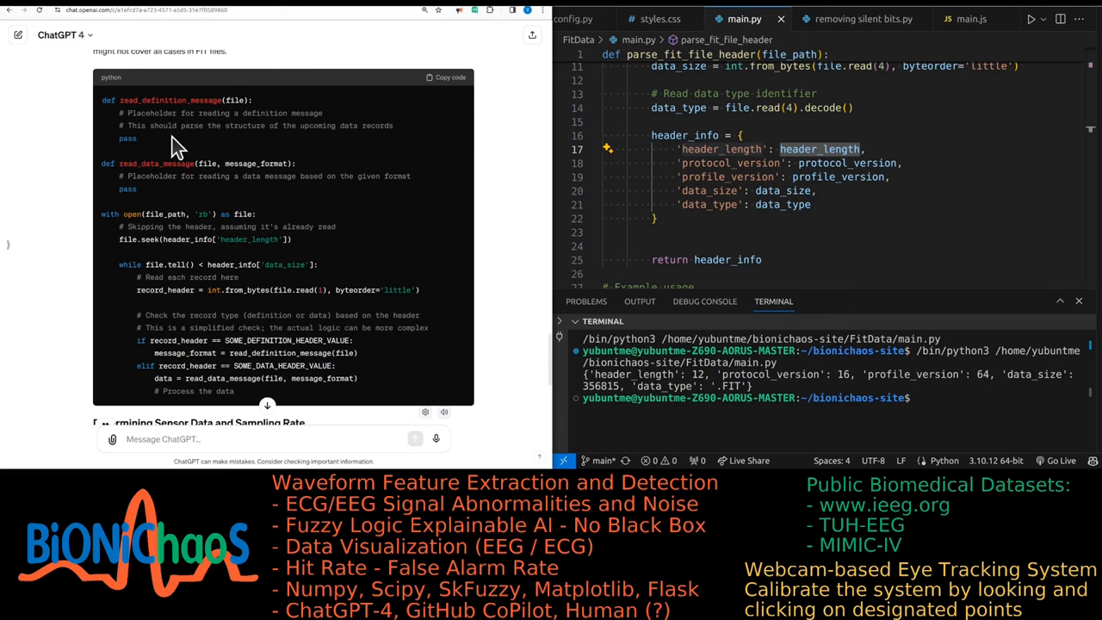
scroll("down", 3)
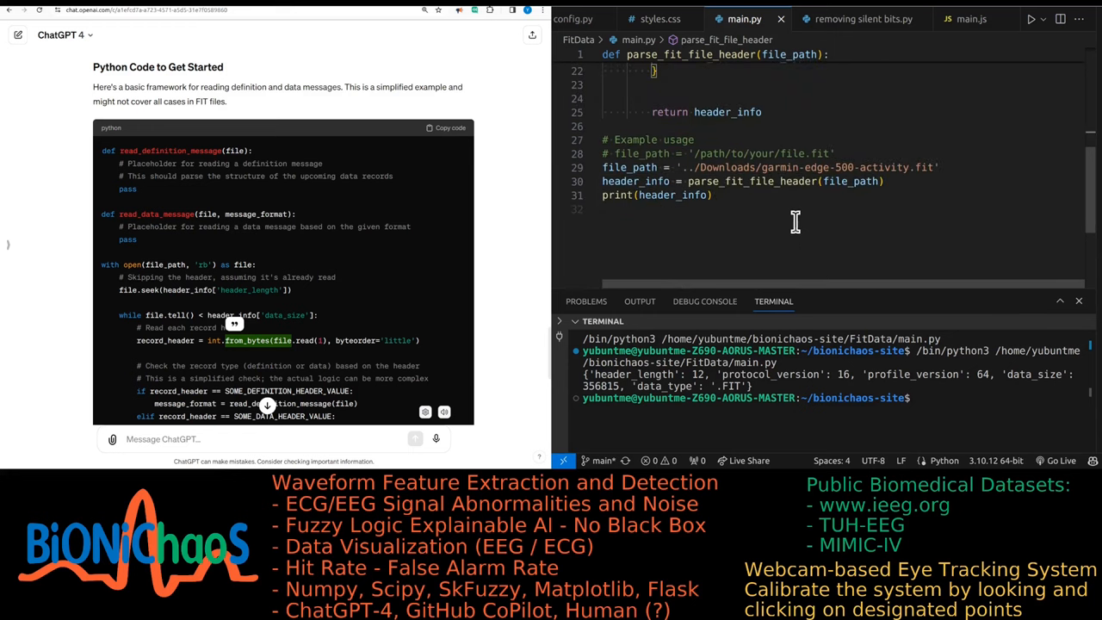
mouse_move(248, 41)
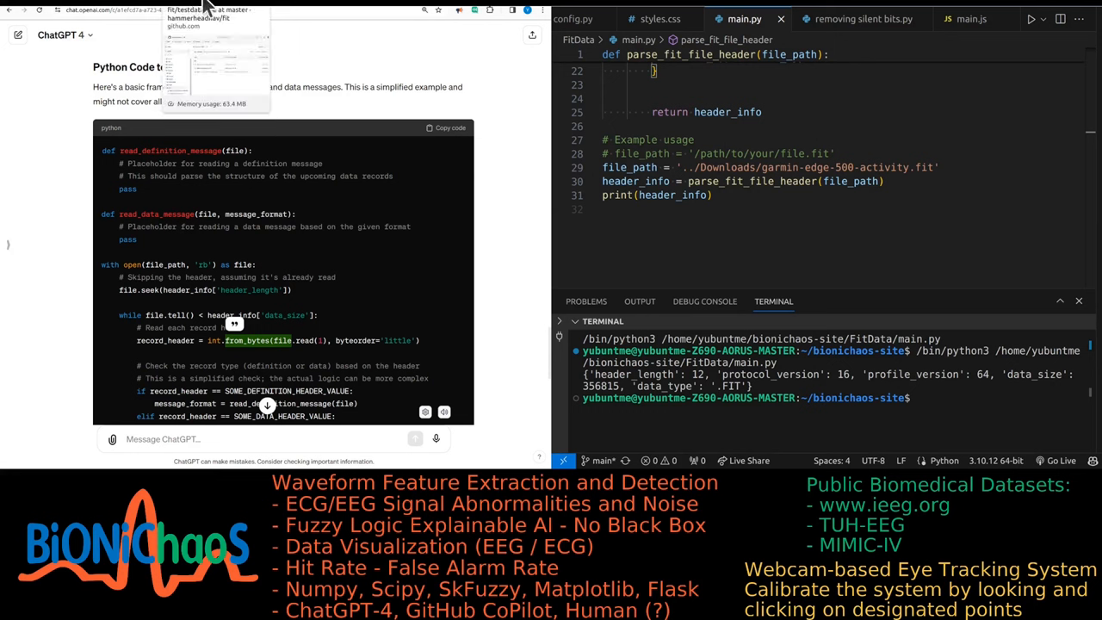
mouse_move(185, 143)
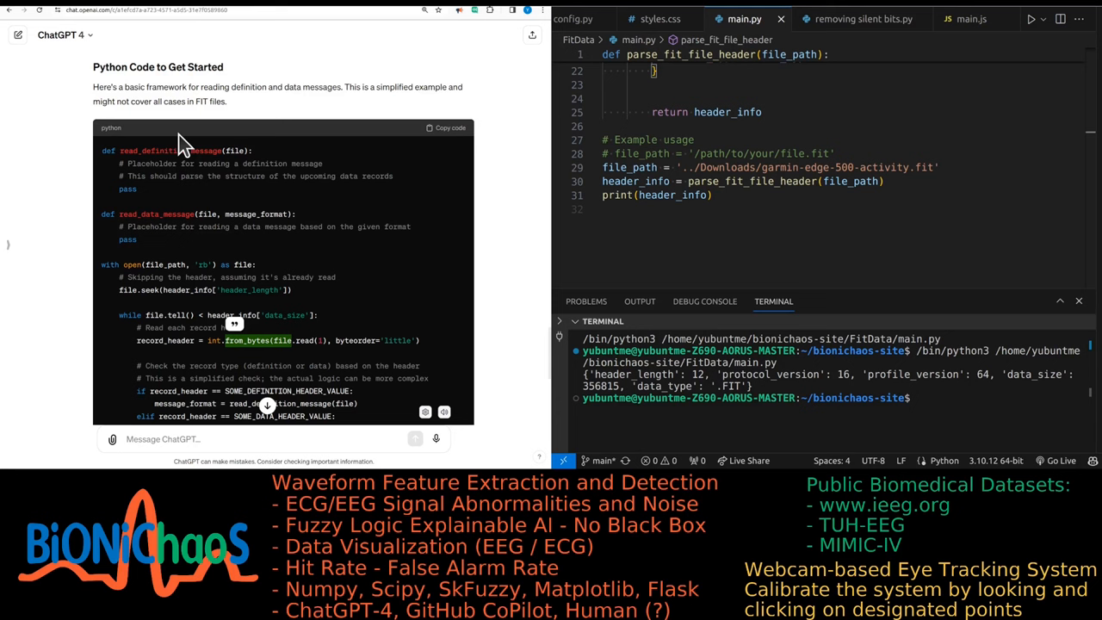
scroll("down", 3)
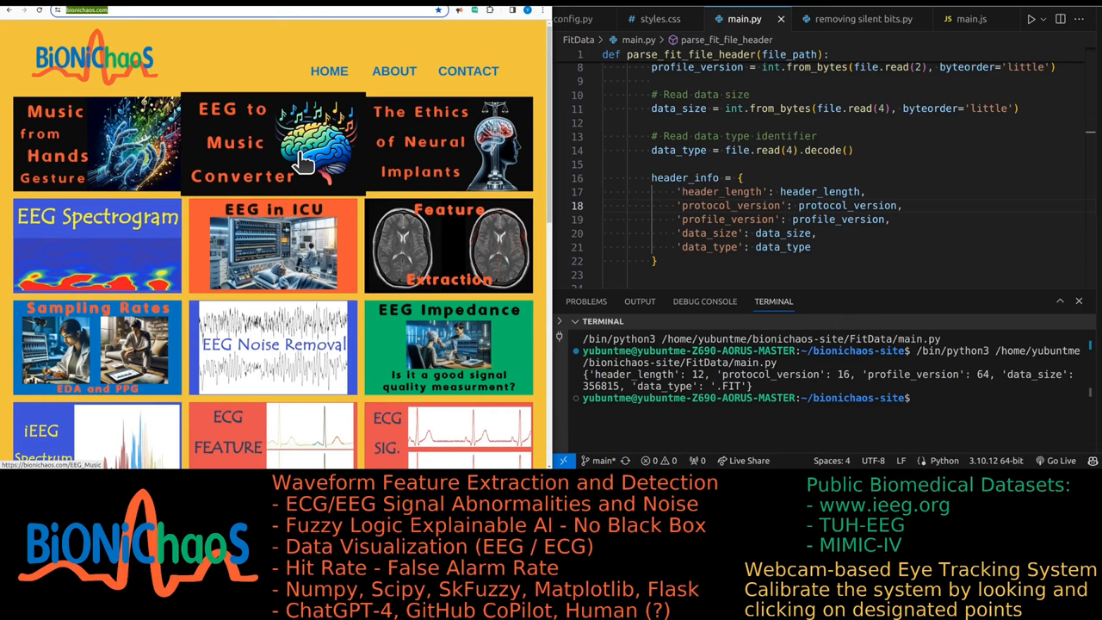
mouse_move(271, 150)
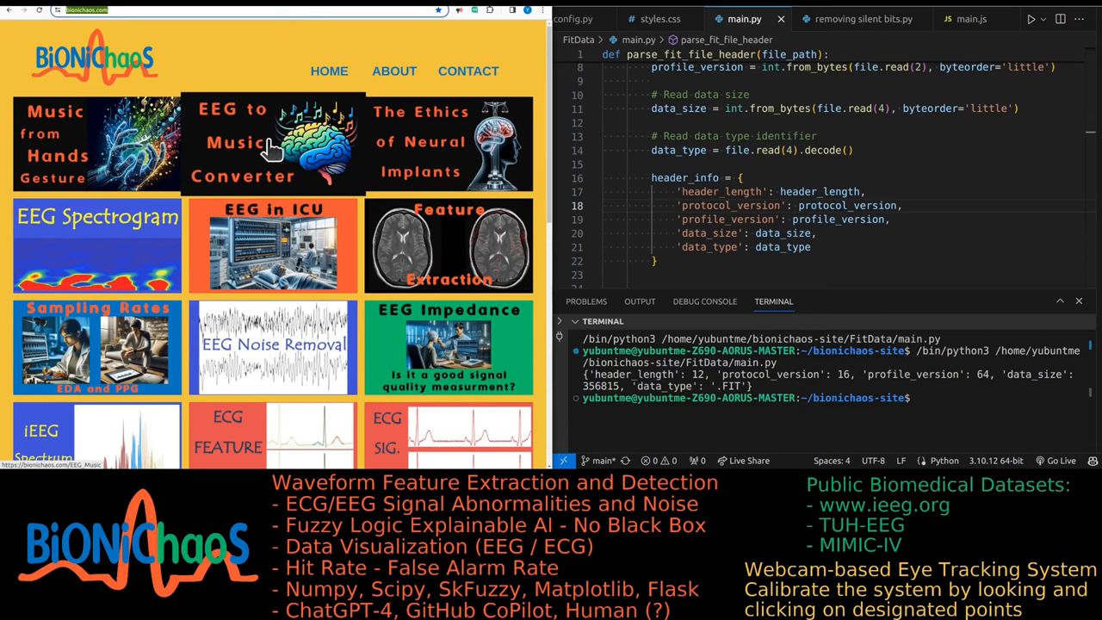